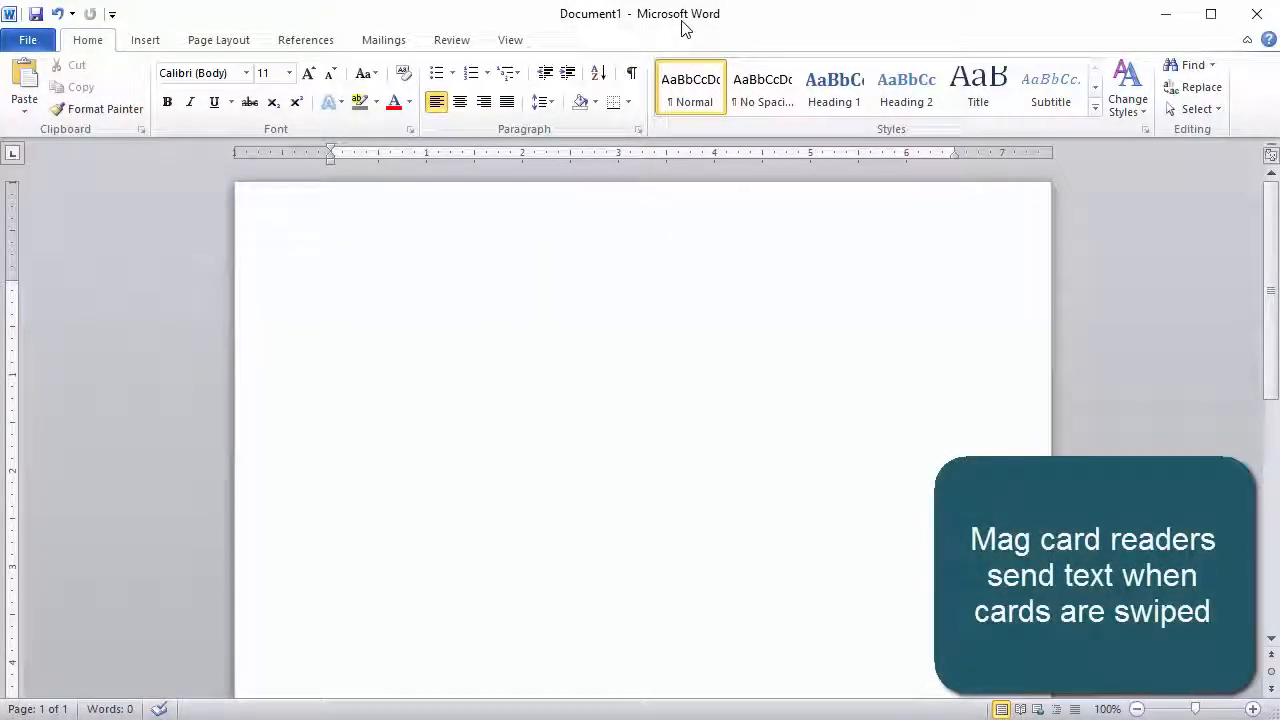
- Swipe the BUZZ ALDRIN, GRISSOM/GUS and JIM LOVELL mag cards so their raw text lands on separate lines
text(%EMPL: BUZZ ALDRIN, ASTRONAUT?;222?+333?)
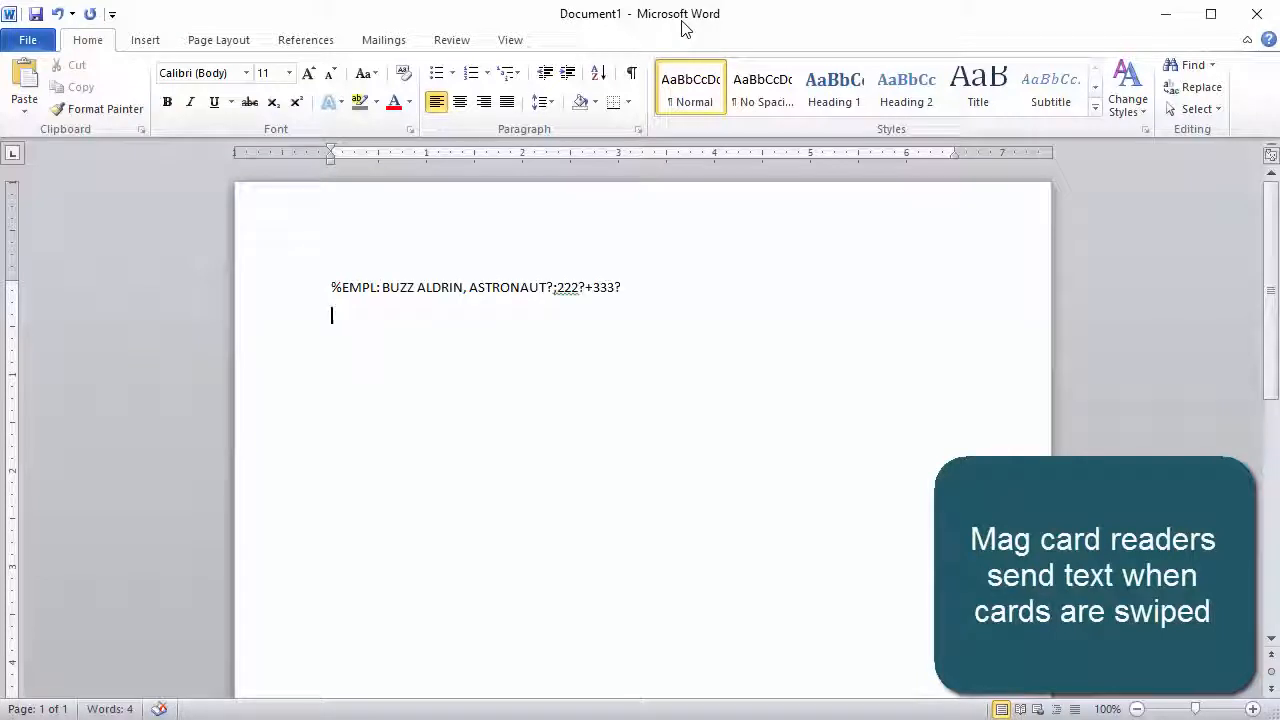
text(%GRISSOM/GUS?;E?)
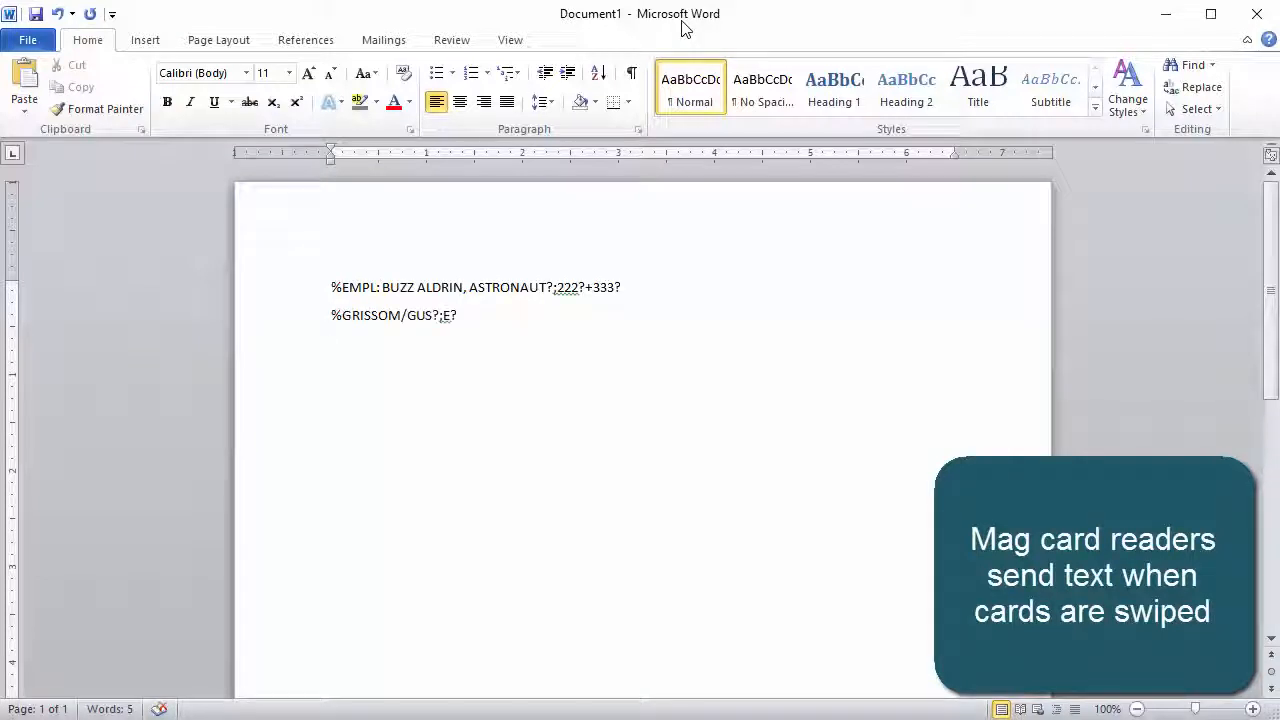
text(%JIM LOVELL?)
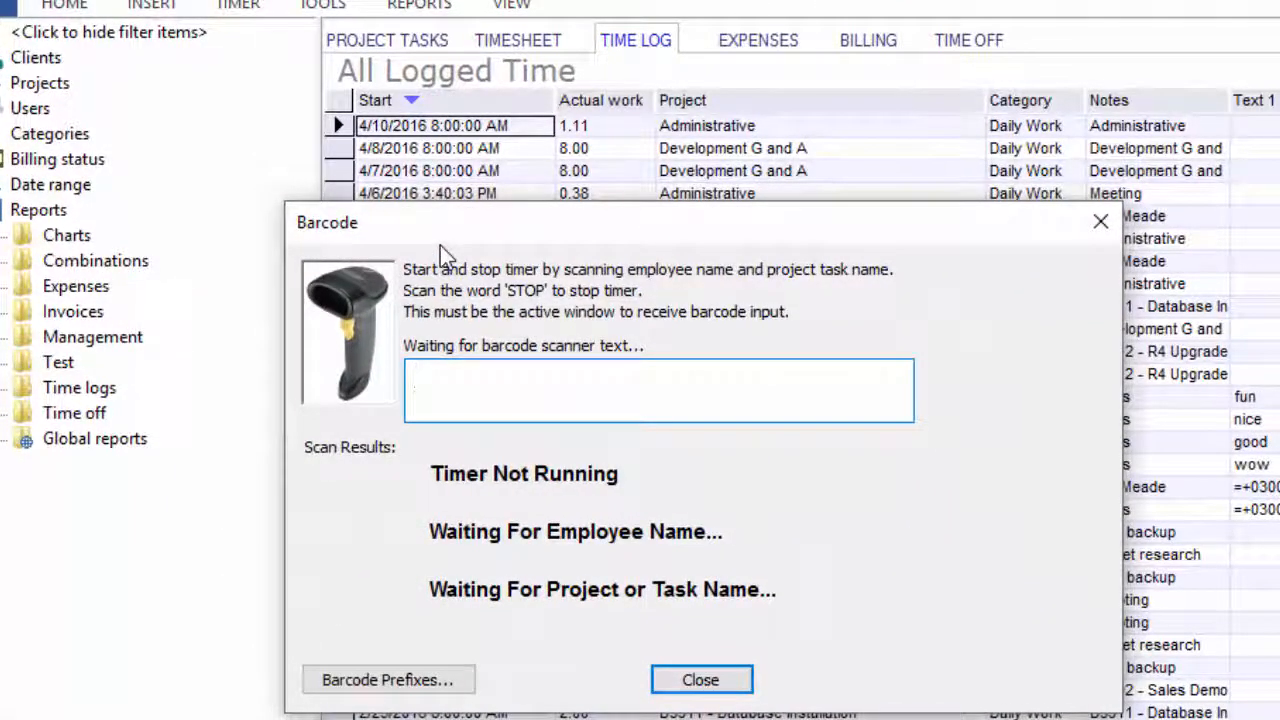
- Reach the Barcode Prefixes settings from the barcode timer window
click(658, 390)
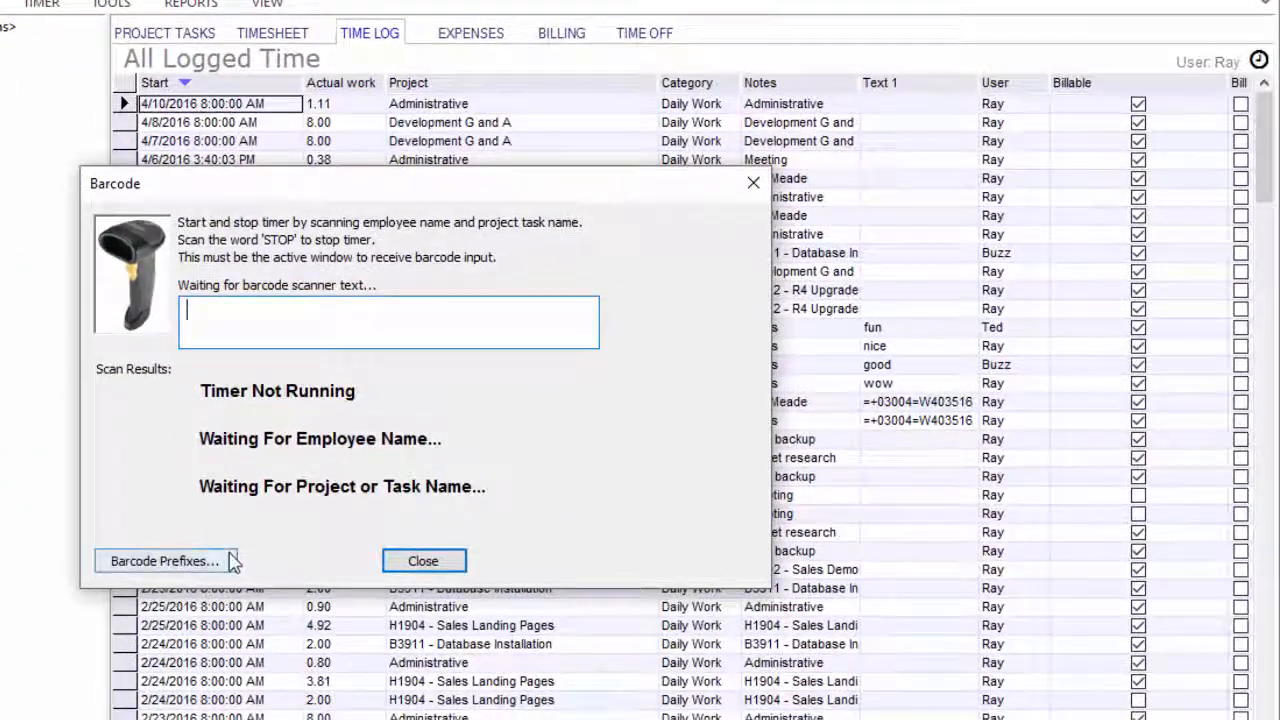
click(164, 560)
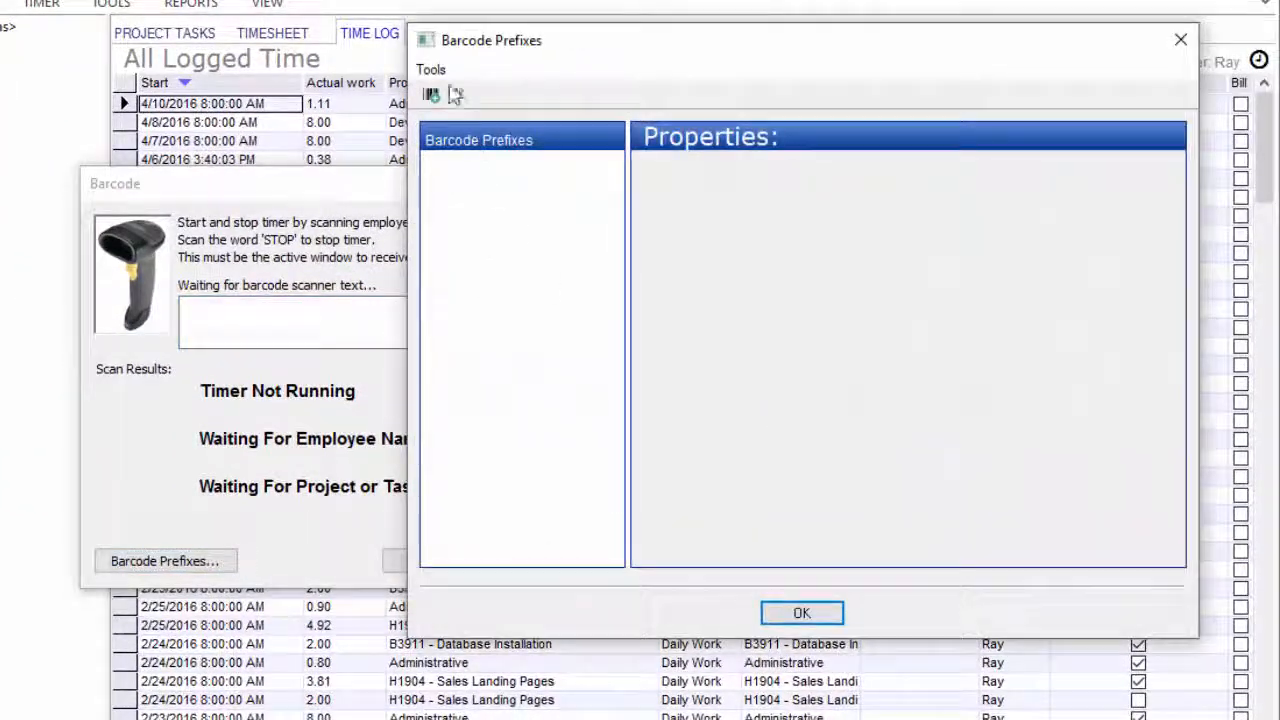
- Add a new barcode prefix named BUZZ ALDRIN with Buzz as its default user
click(432, 68)
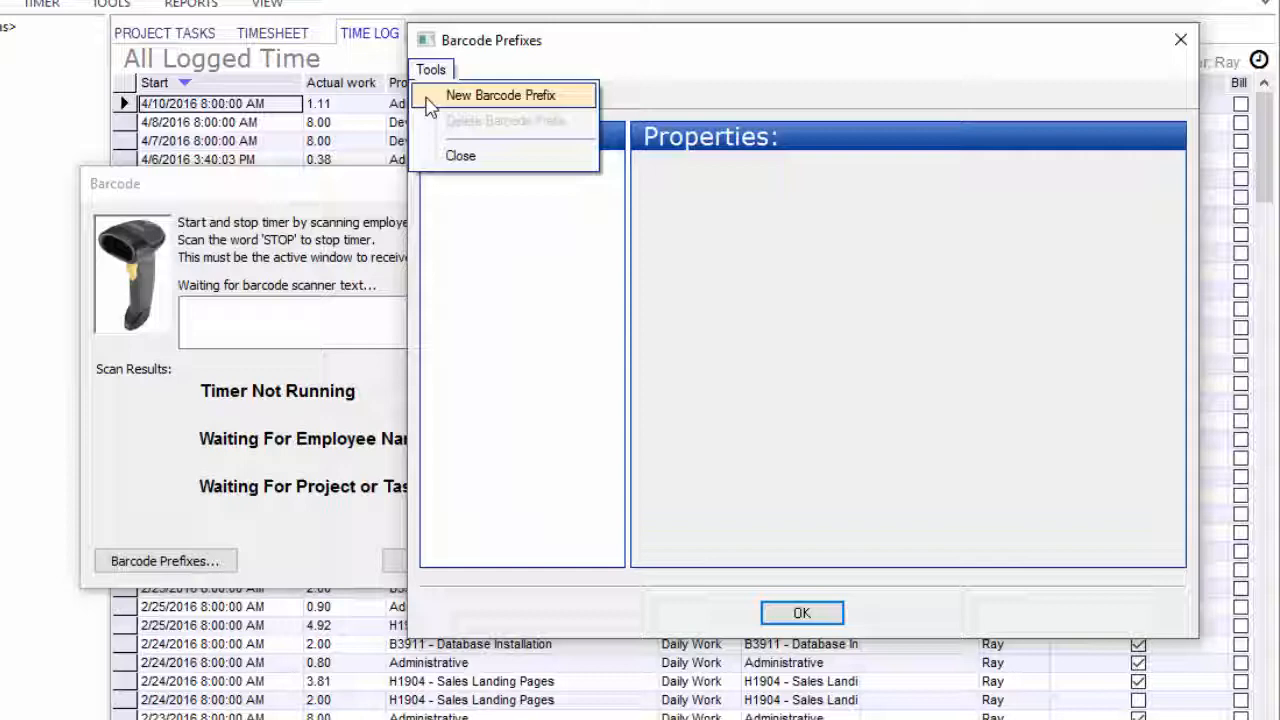
click(500, 96)
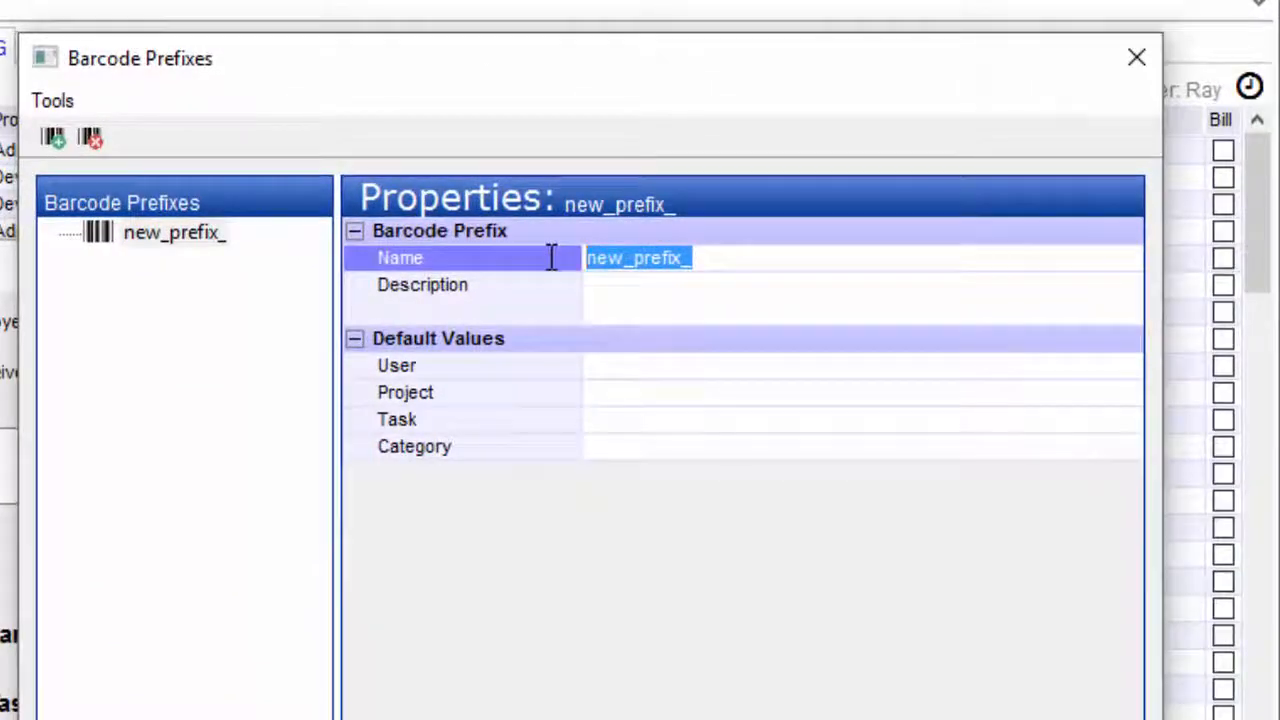
text(BUZZ ALDRIN)
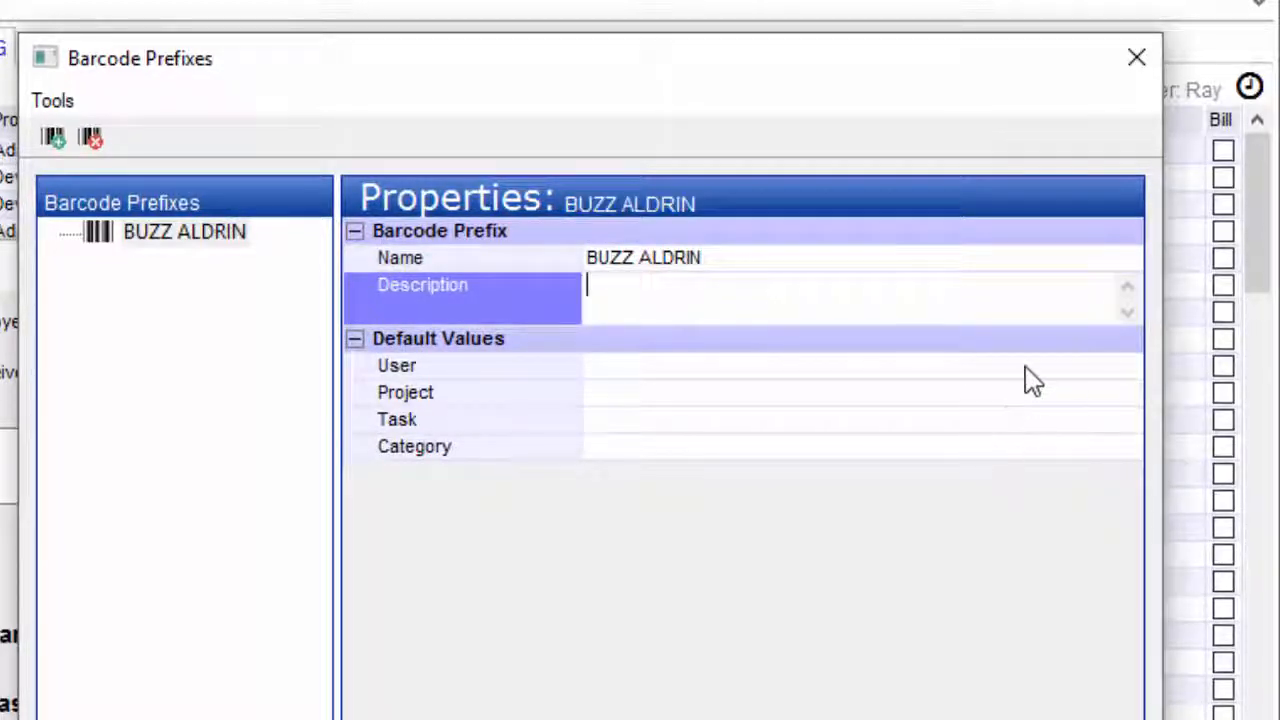
click(1128, 364)
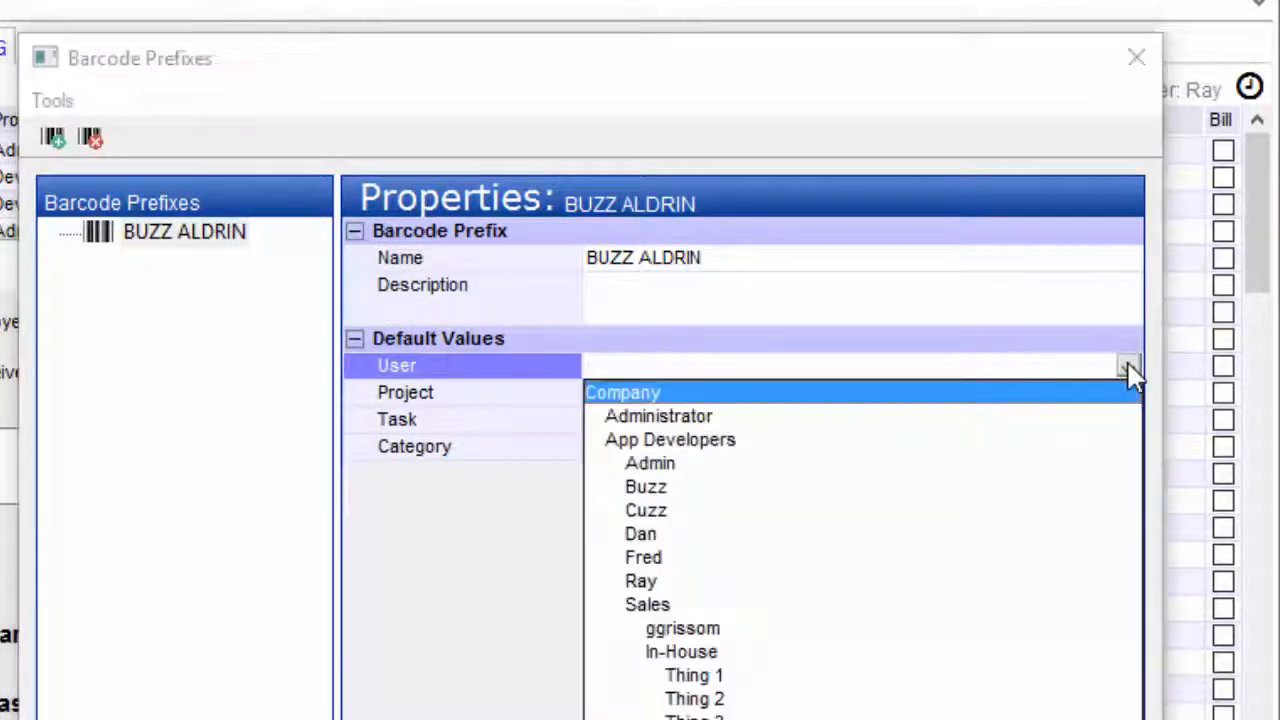
click(644, 486)
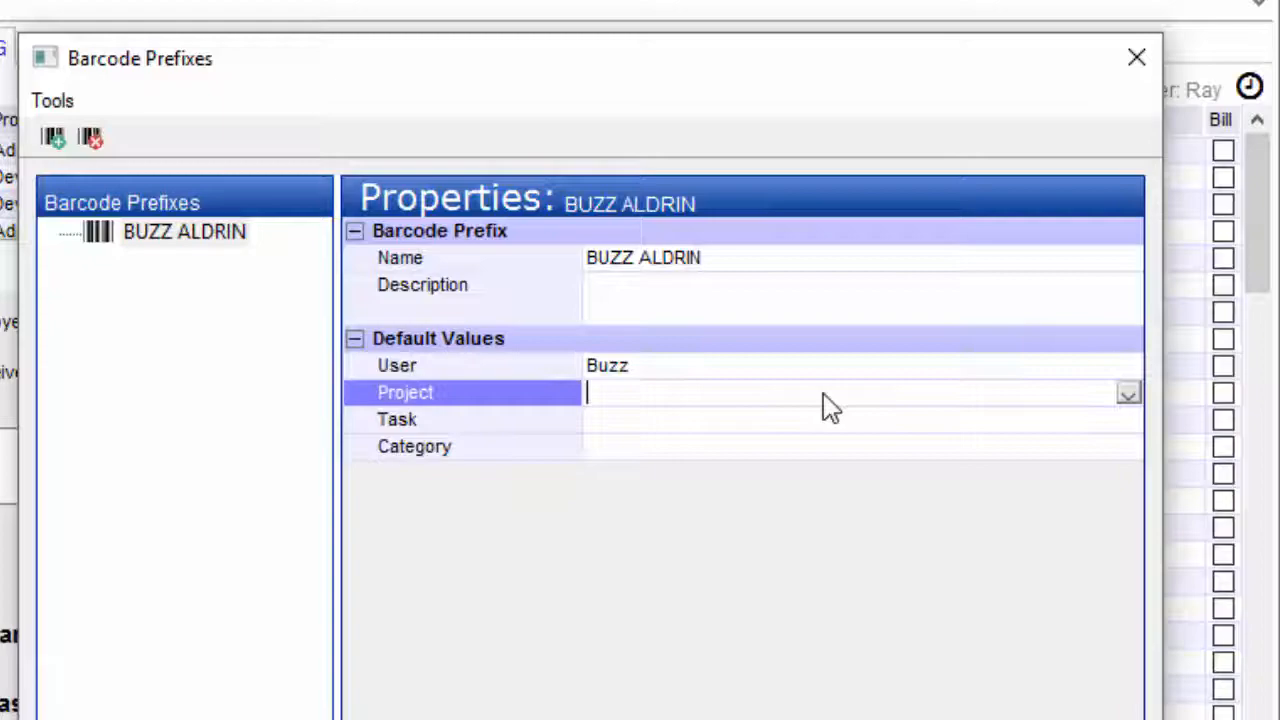
mouse_move(596, 456)
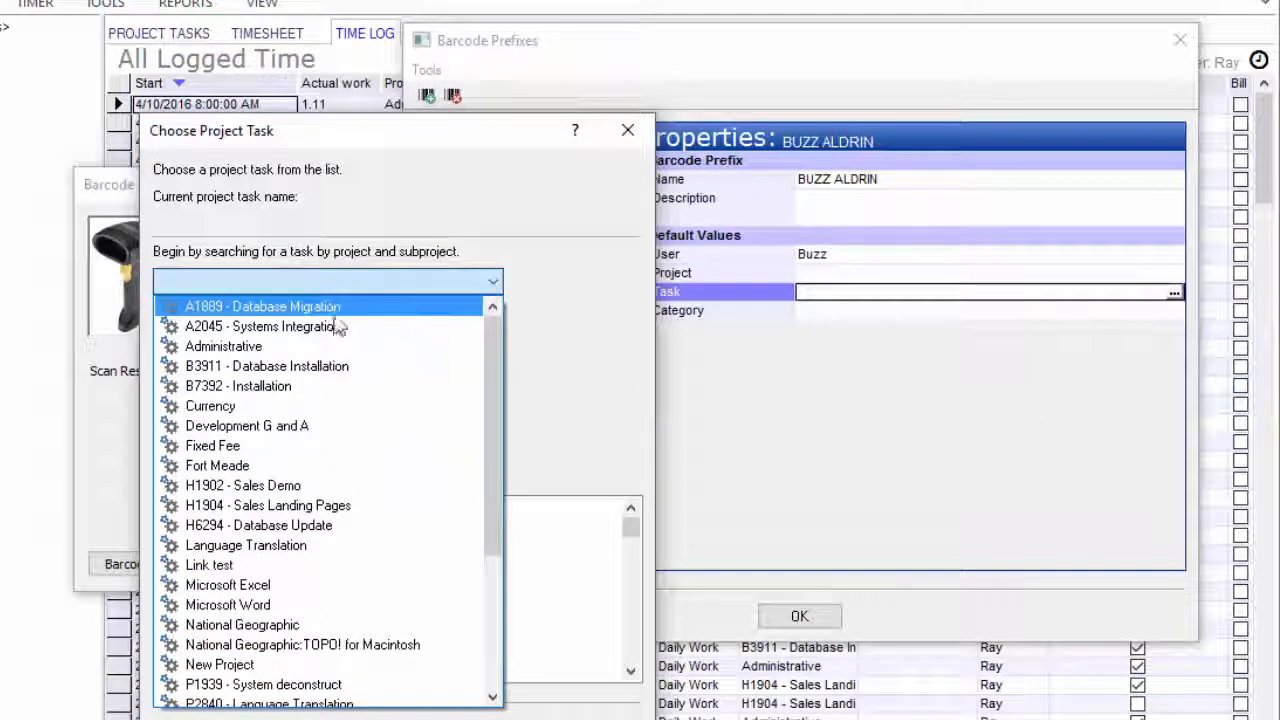
- Assign project A2045 Systems Integration and its byte-order task to the prefix, then save it
click(262, 326)
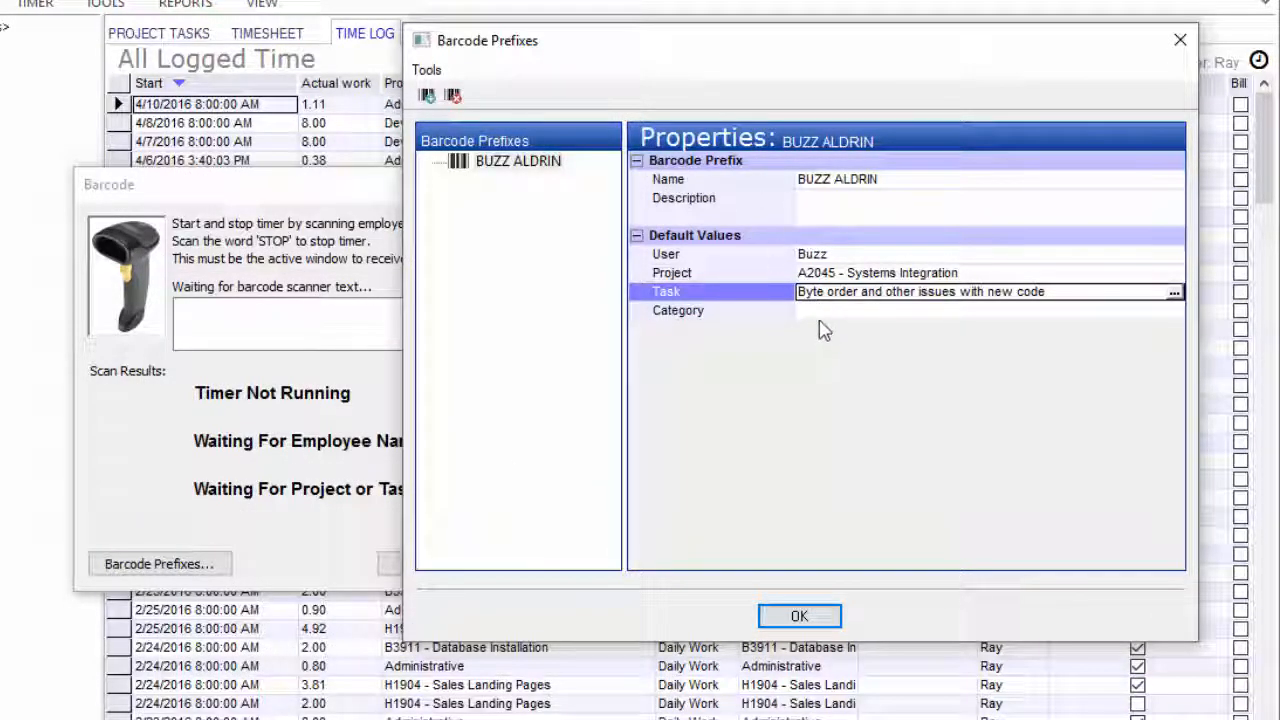
click(678, 310)
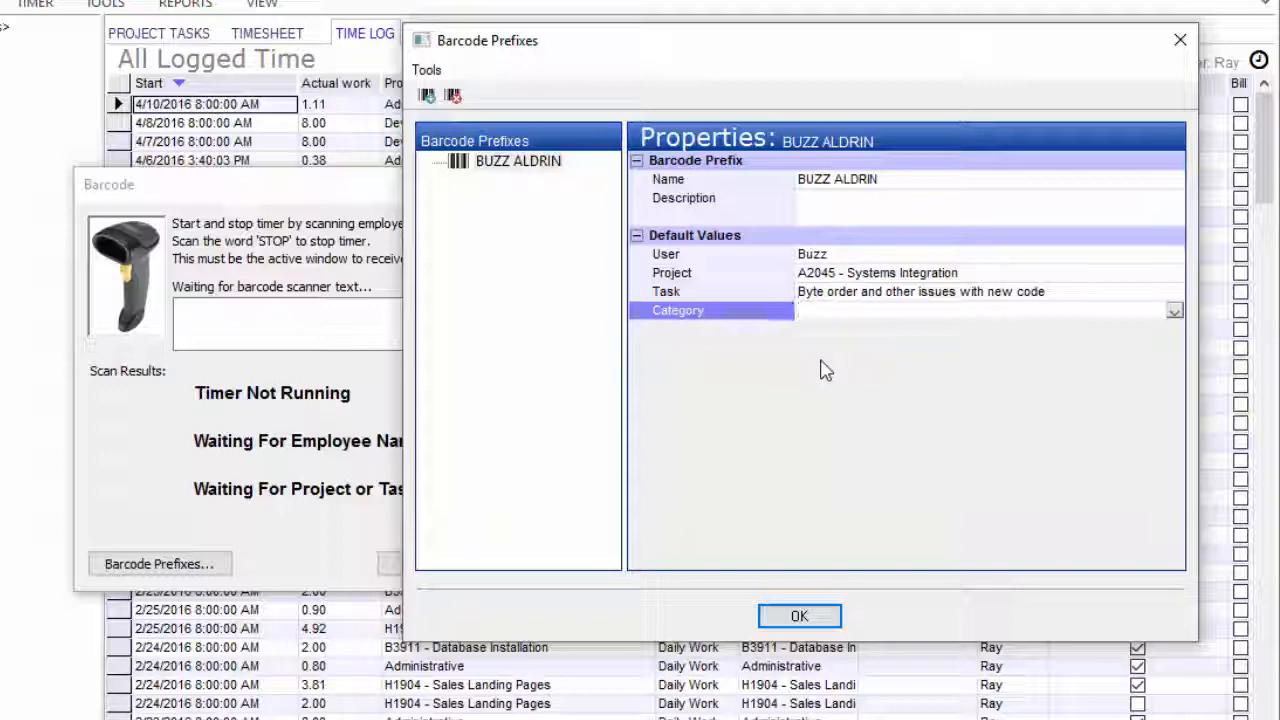
mouse_move(842, 480)
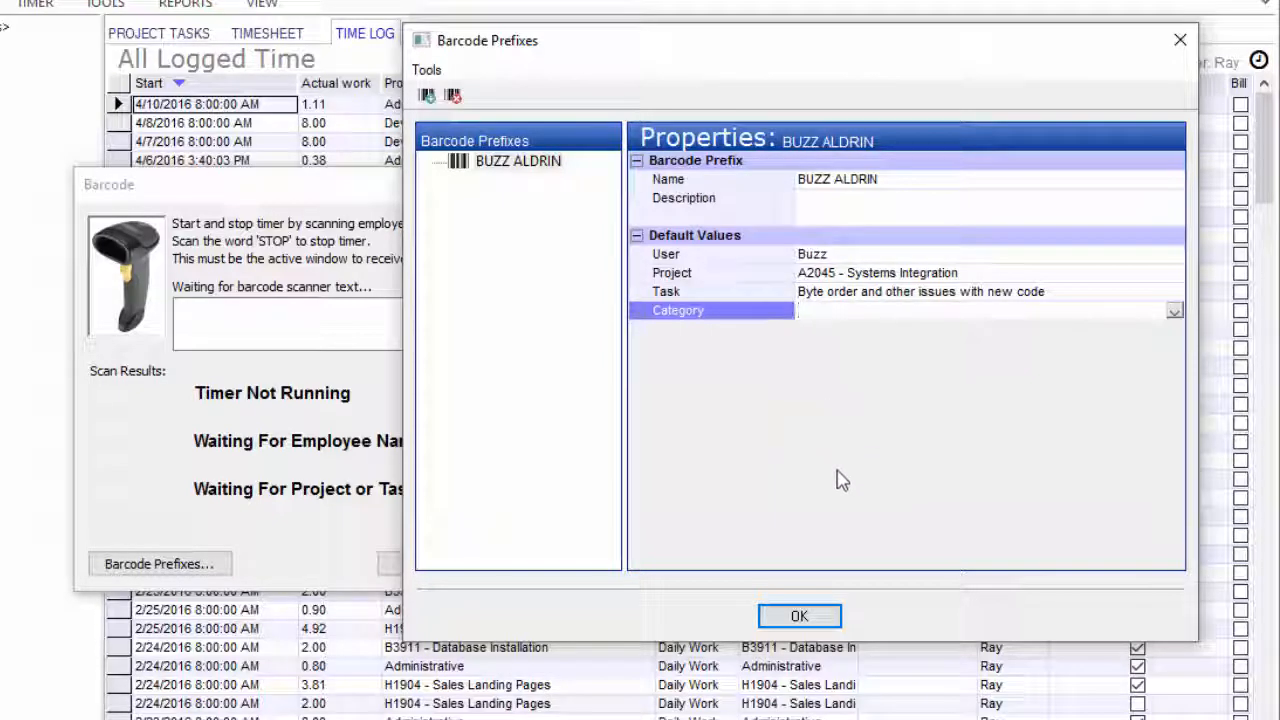
mouse_move(826, 532)
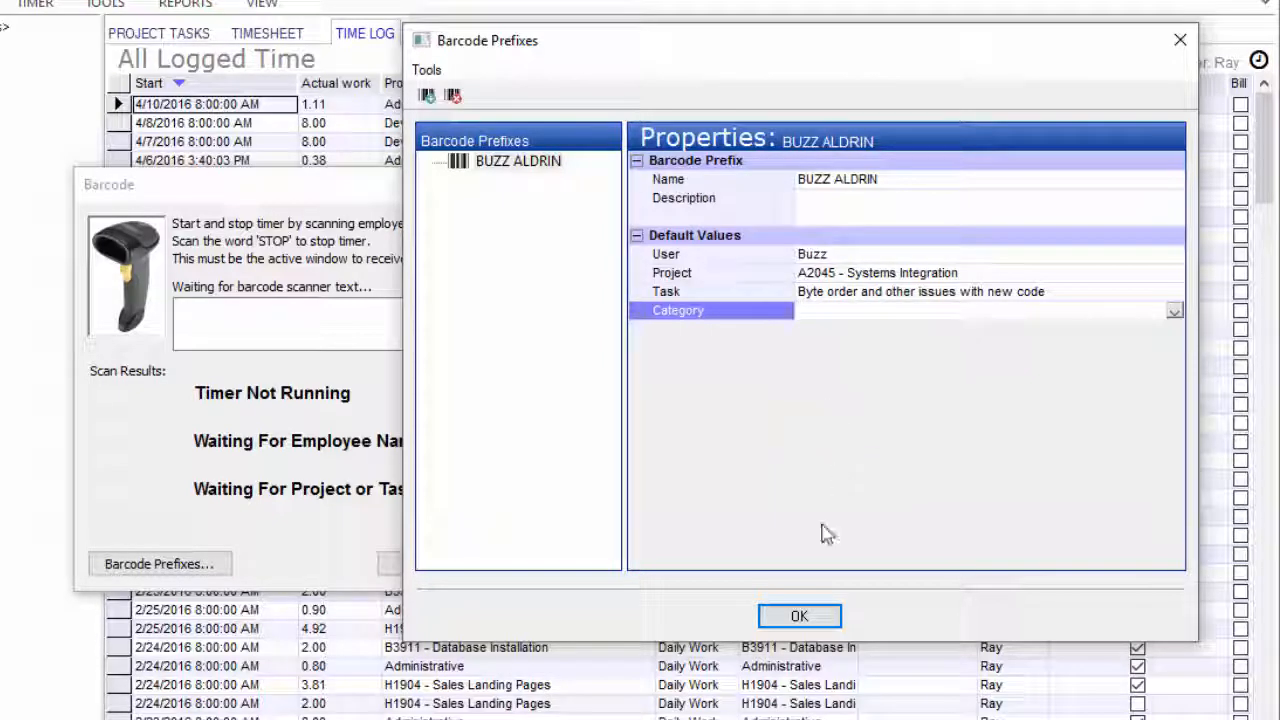
click(798, 616)
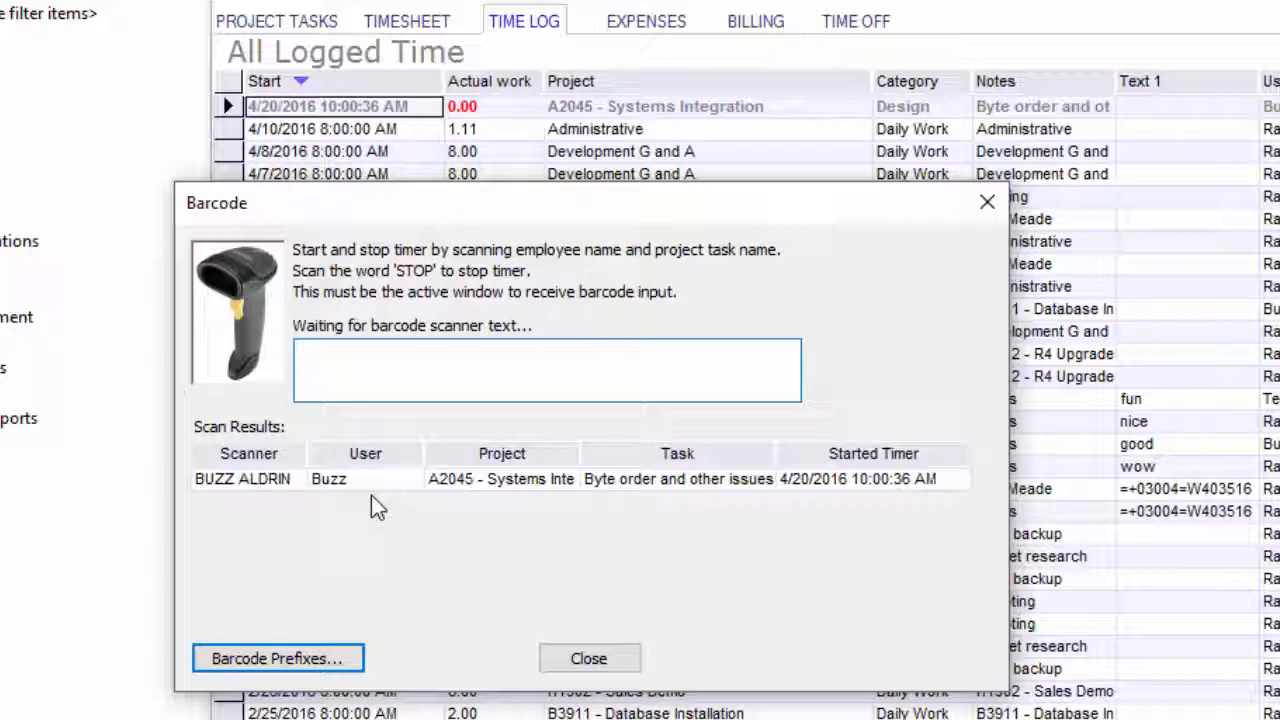
- Scan STOP in the barcode box to end Buzz's running timer and await a new name
click(548, 370)
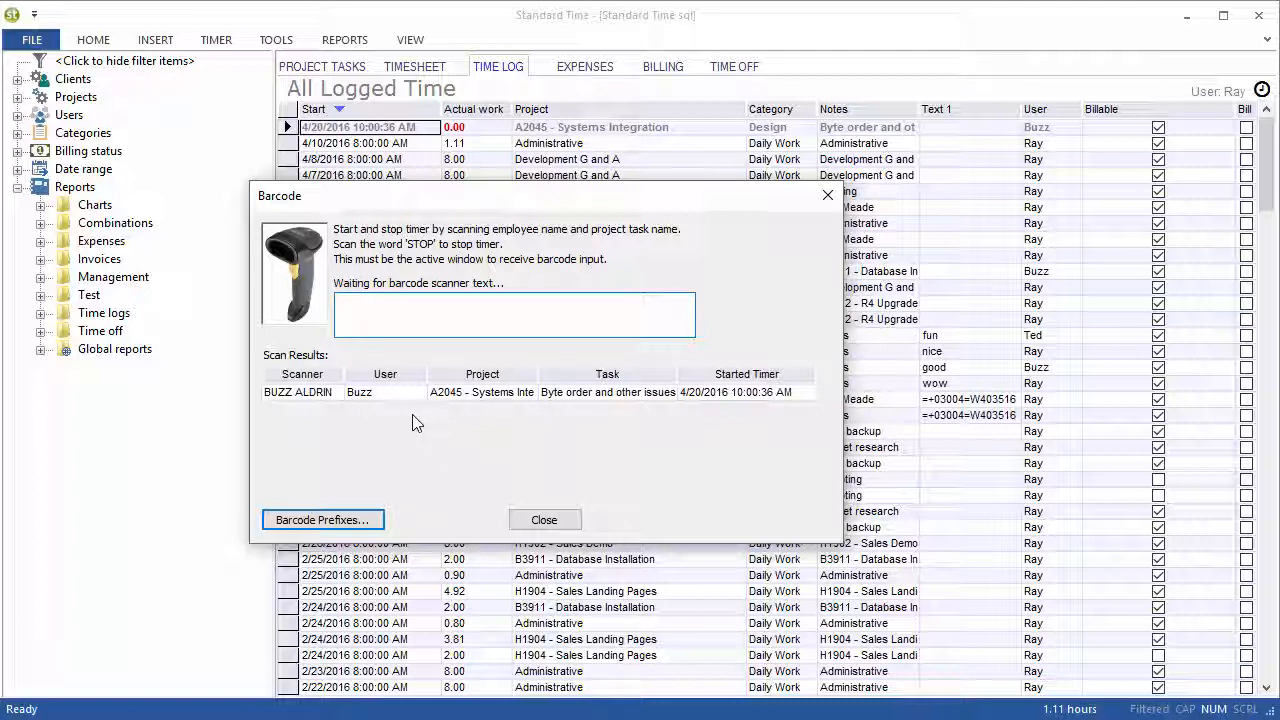
click(512, 314)
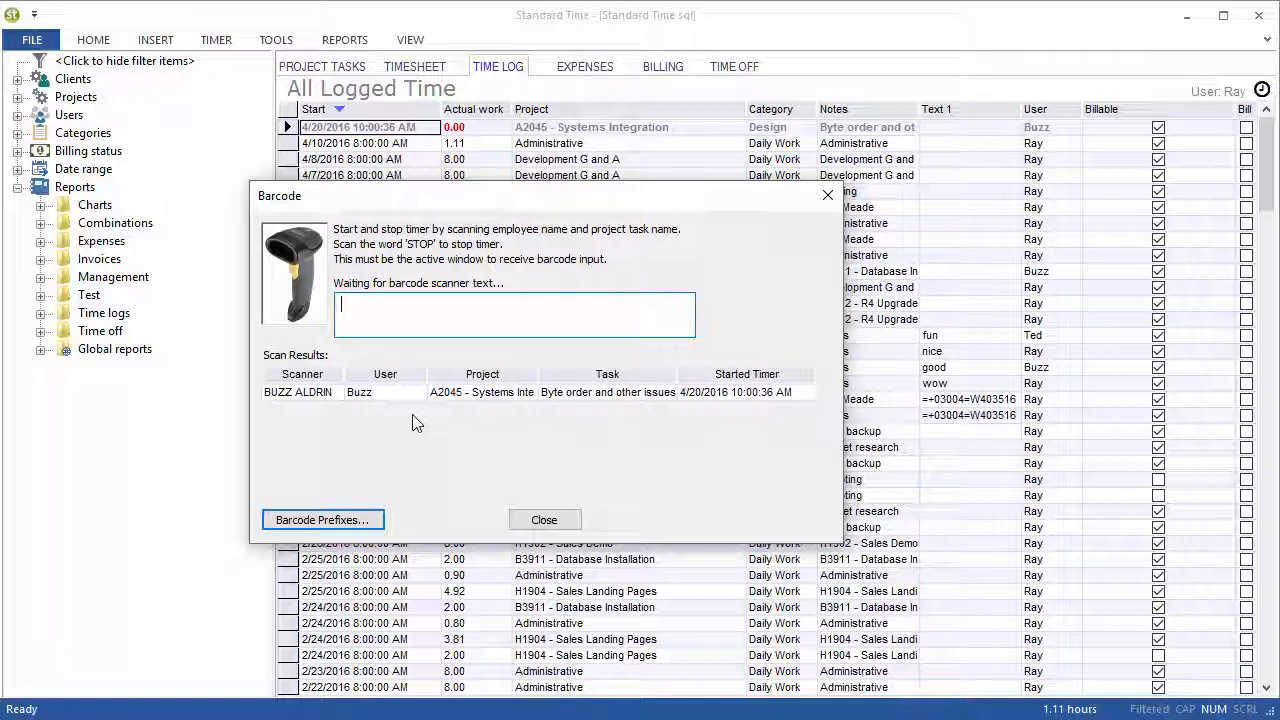
mouse_move(810, 552)
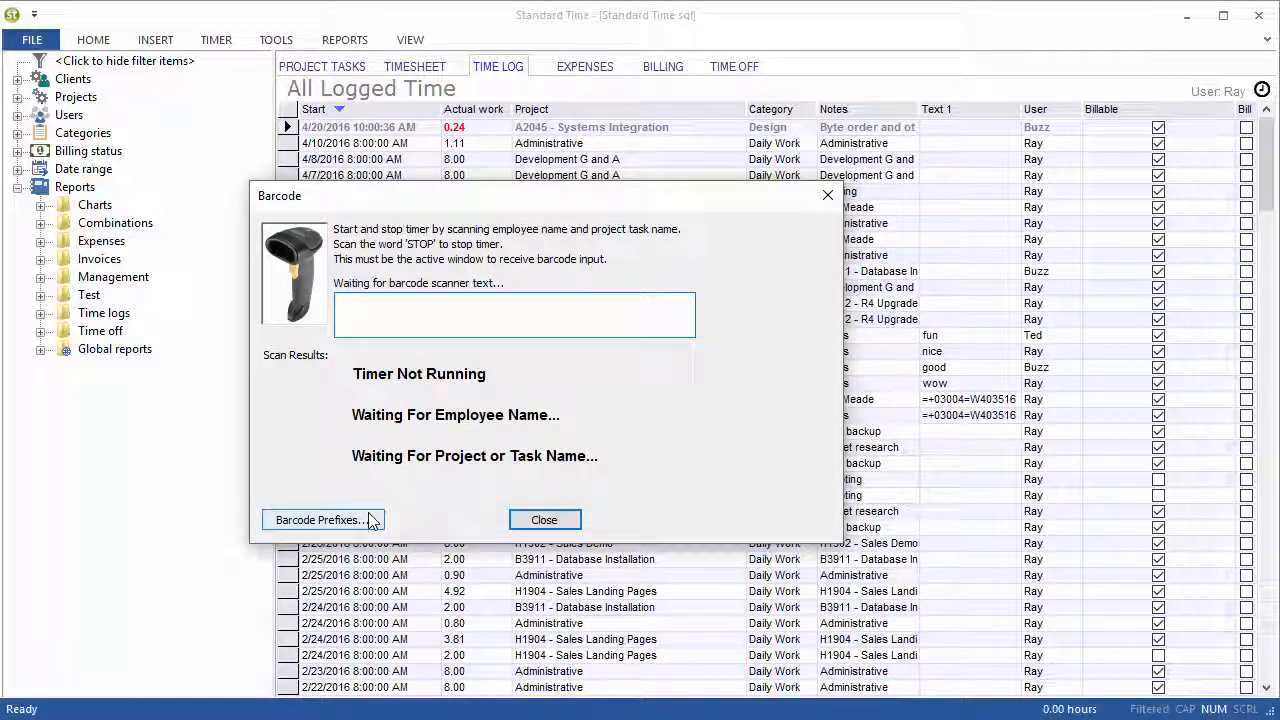
click(322, 520)
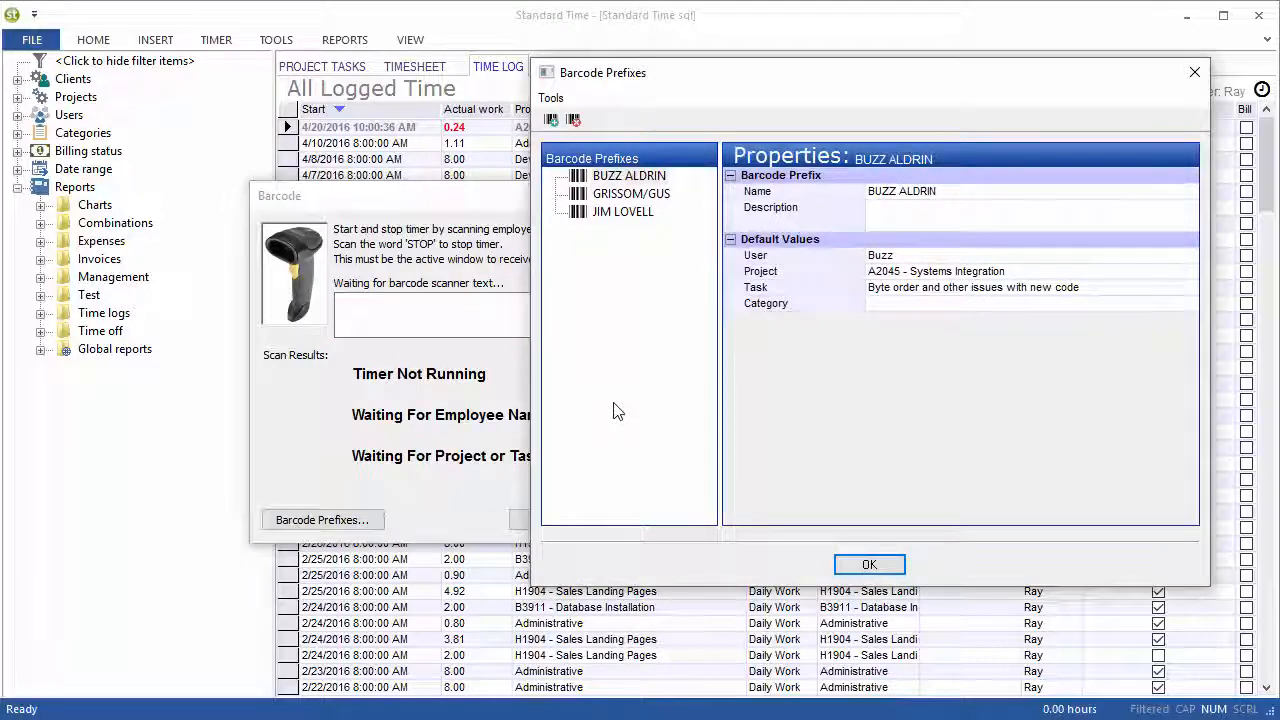
click(622, 212)
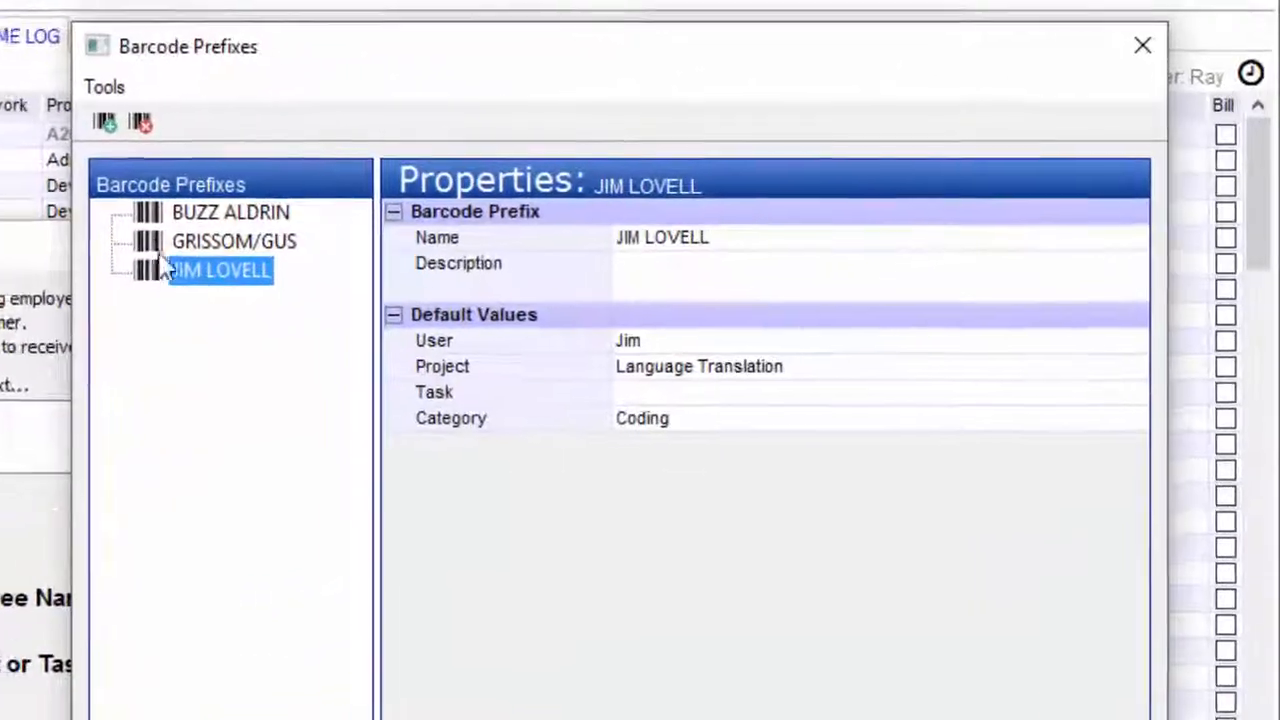
click(232, 240)
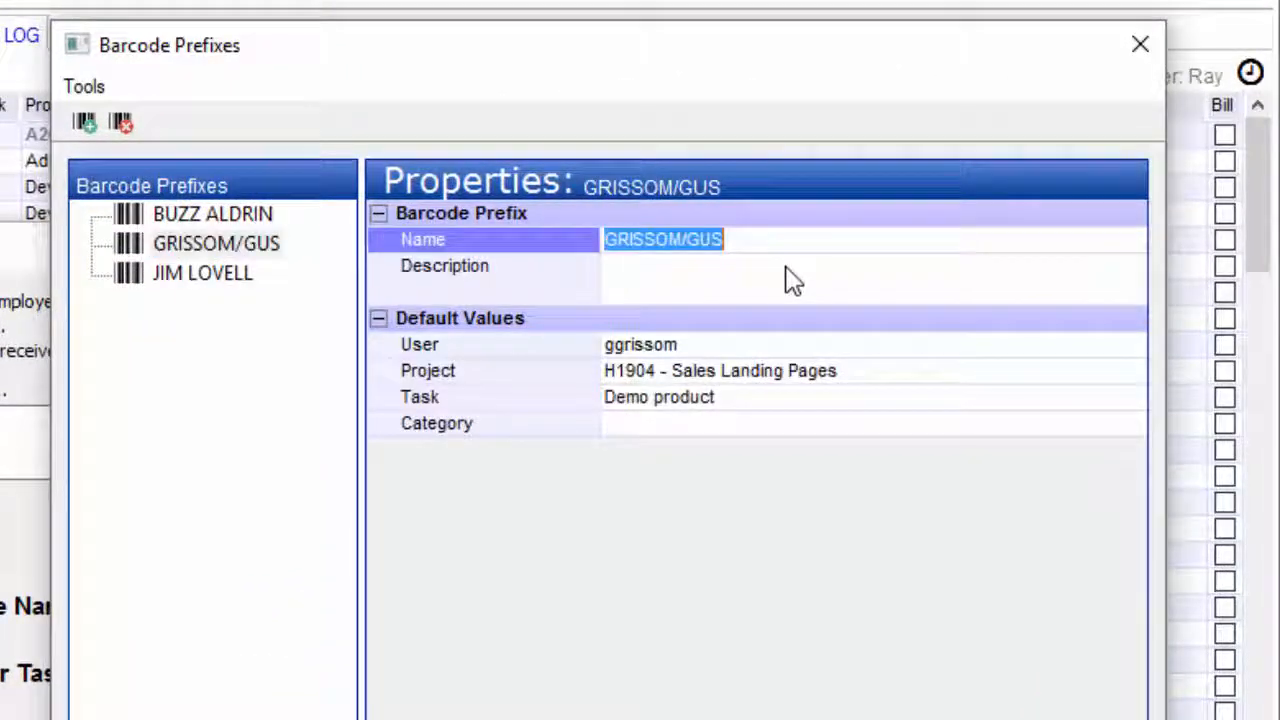
mouse_move(760, 360)
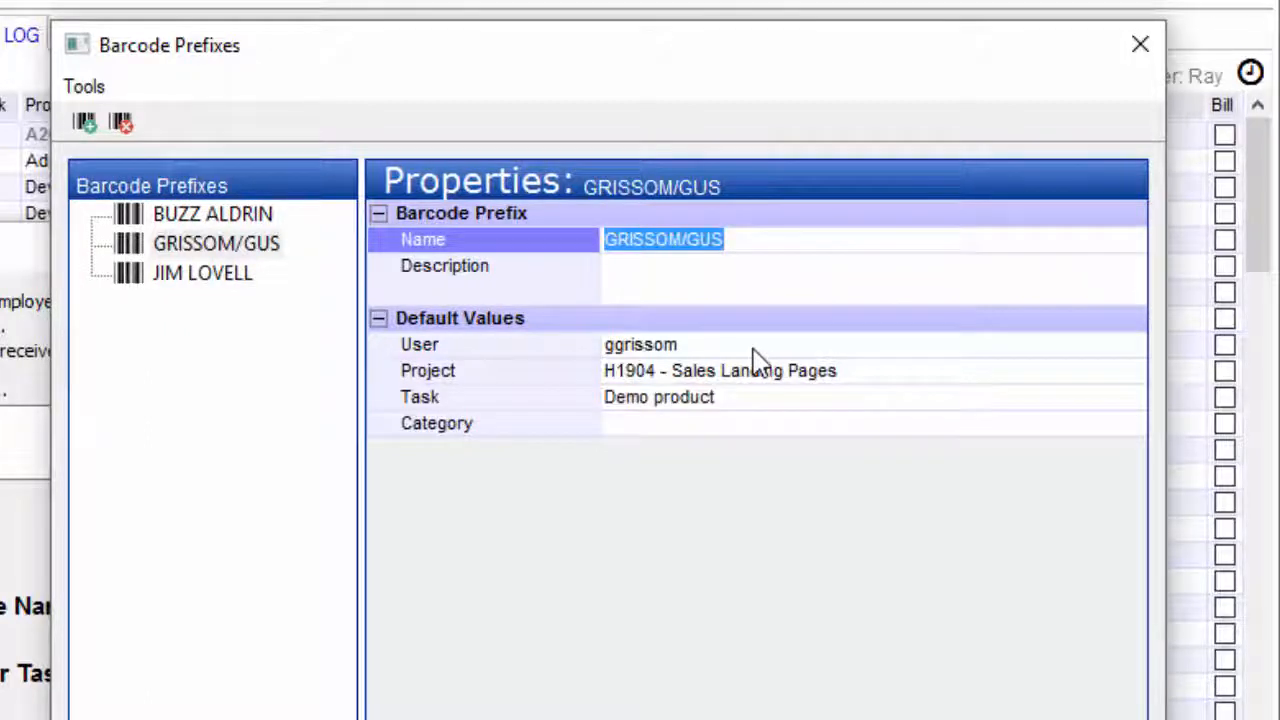
click(720, 370)
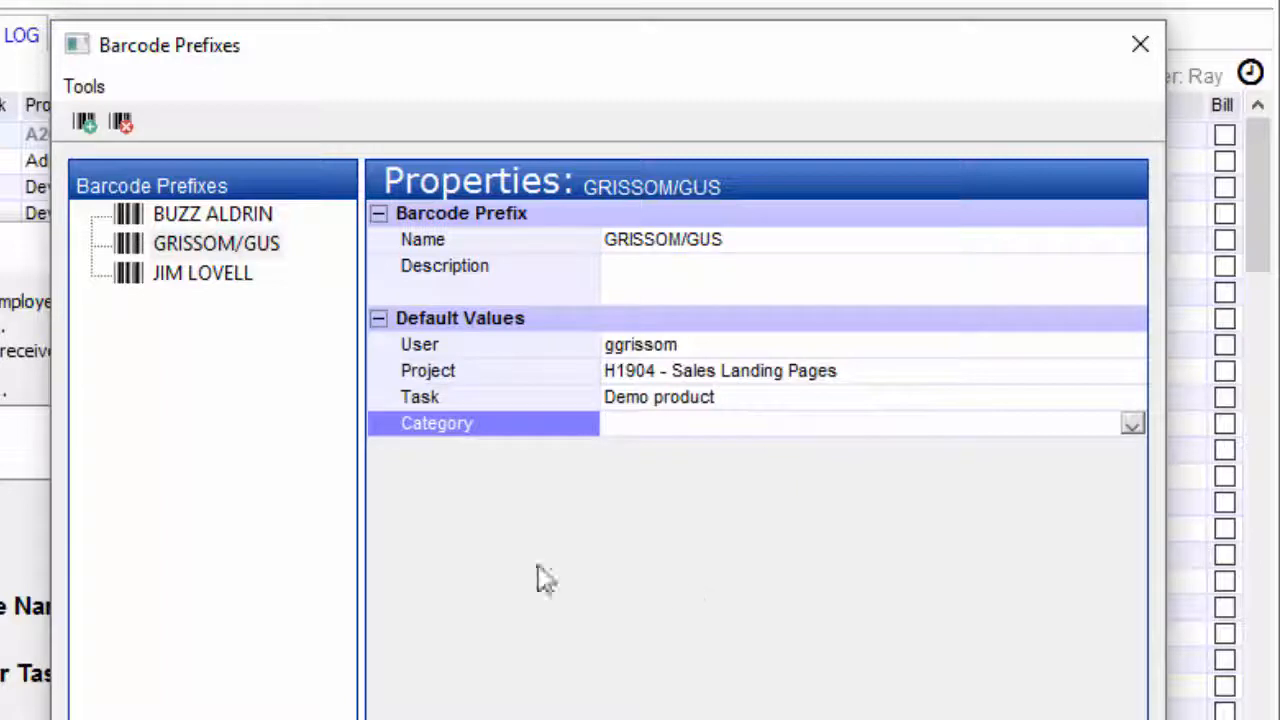
click(202, 272)
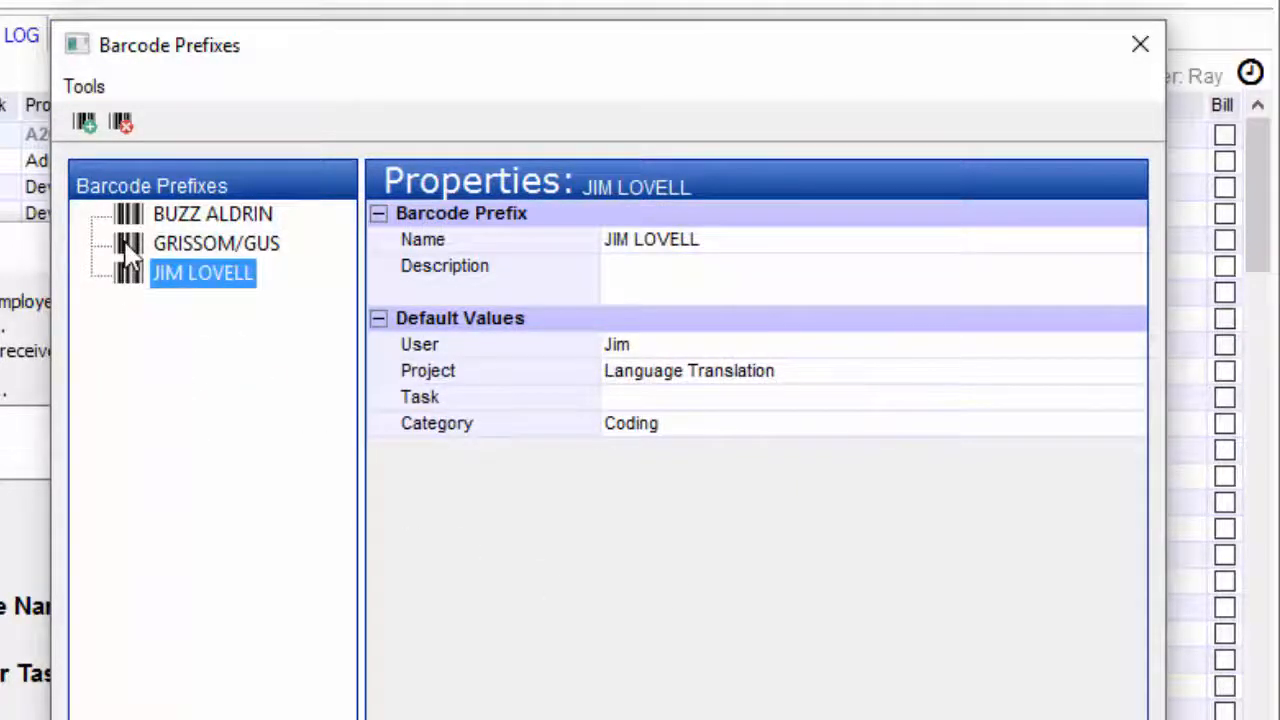
click(216, 244)
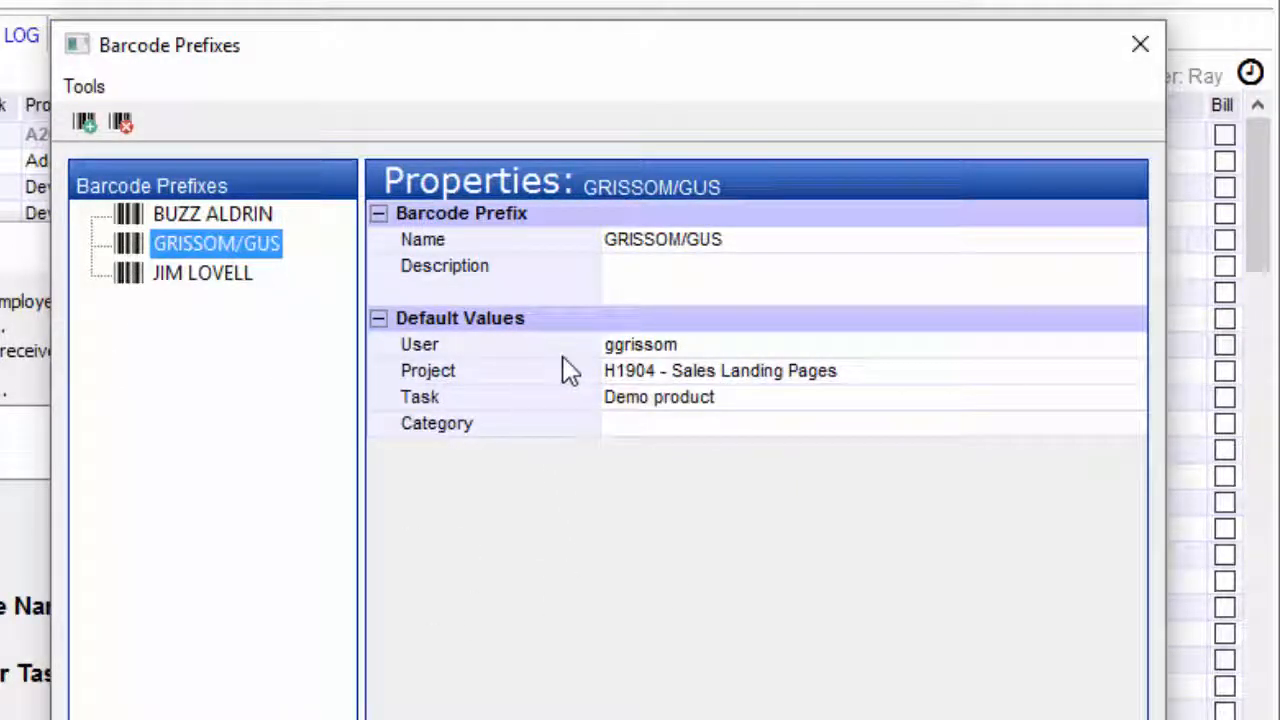
mouse_move(640, 350)
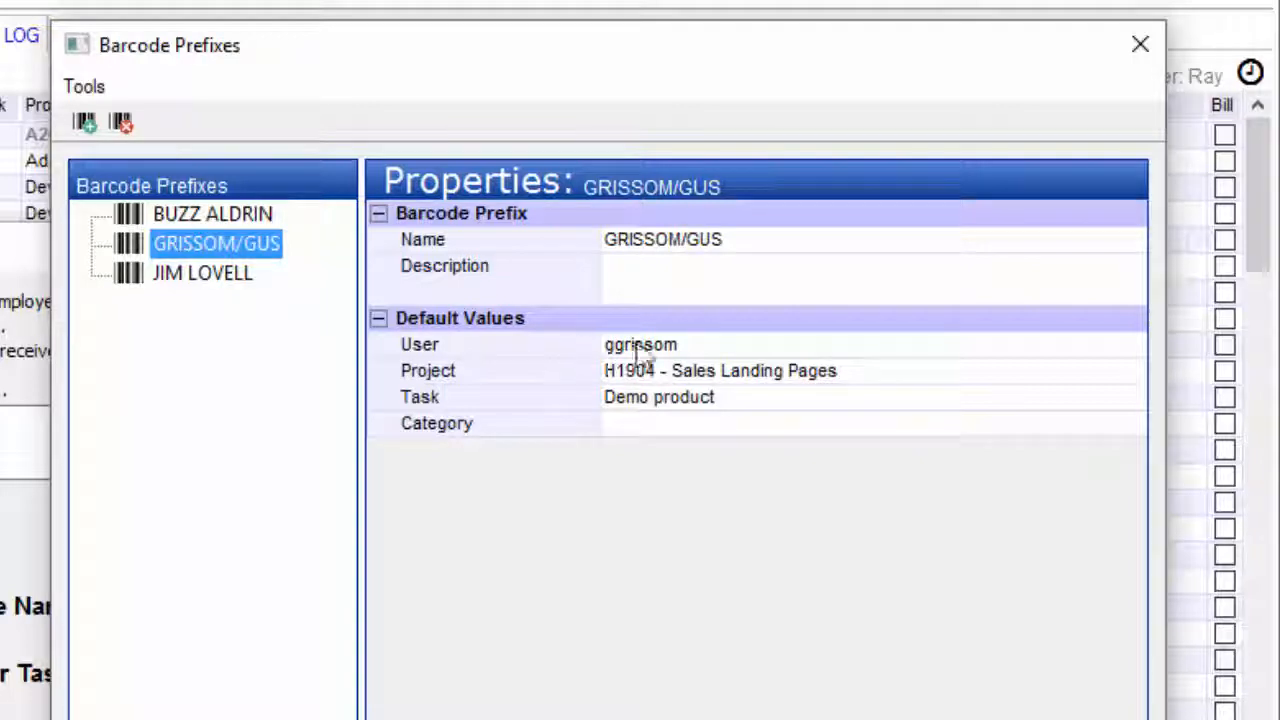
mouse_move(564, 444)
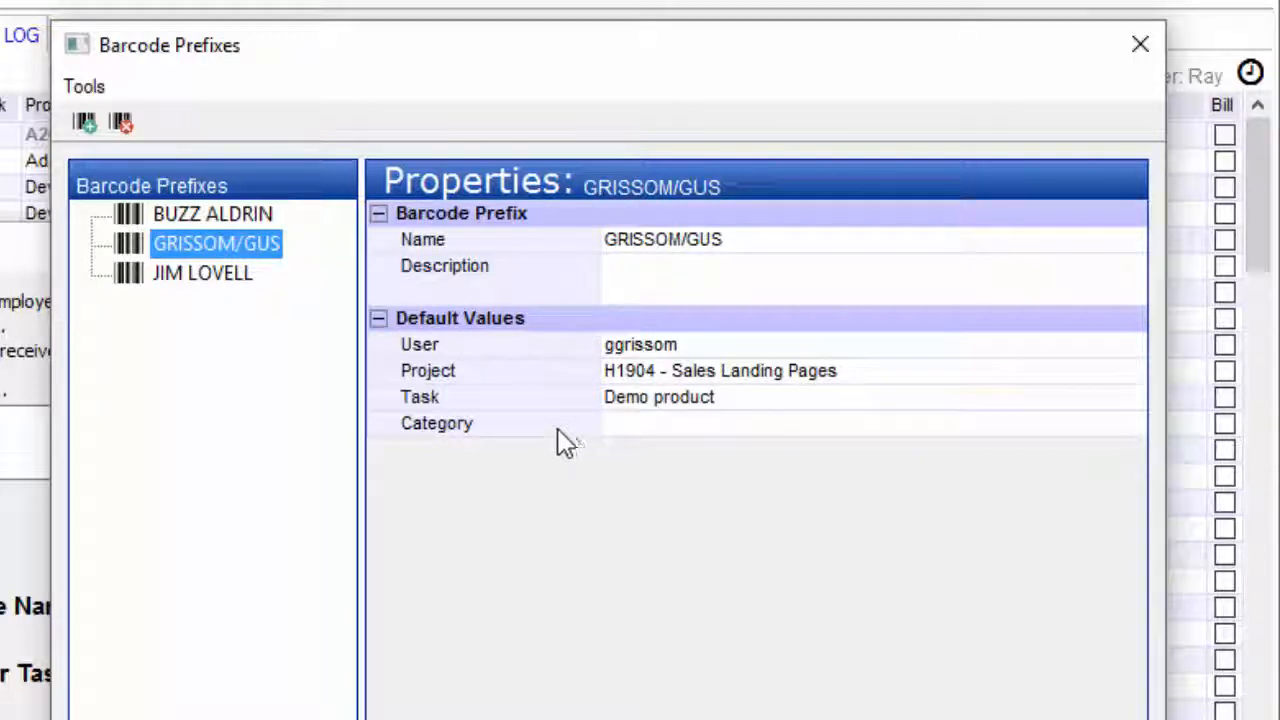
mouse_move(604, 424)
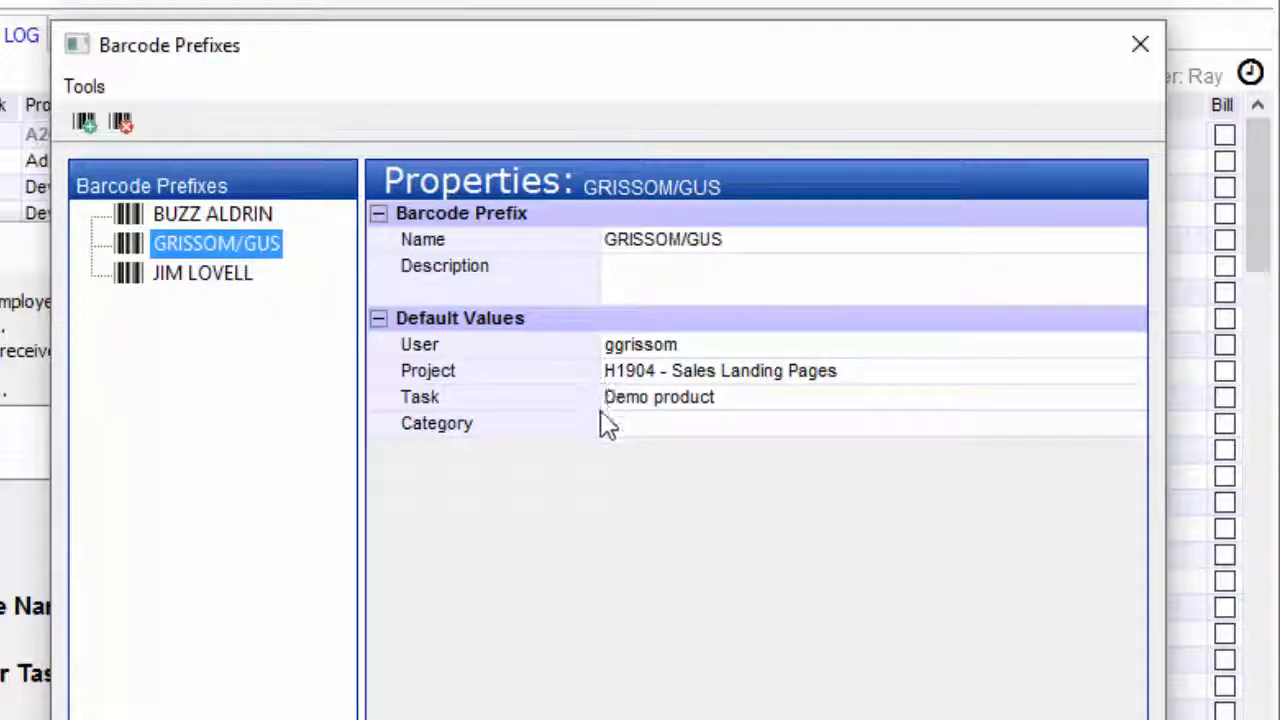
mouse_move(596, 436)
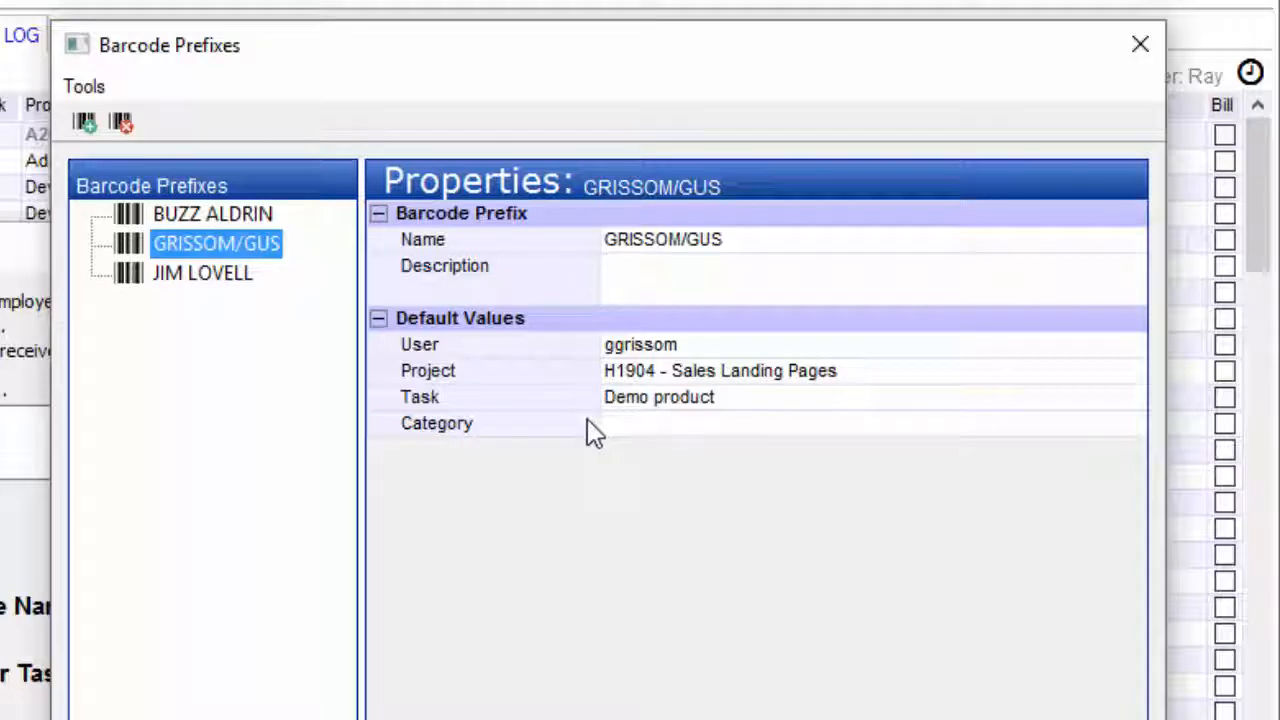
mouse_move(576, 538)
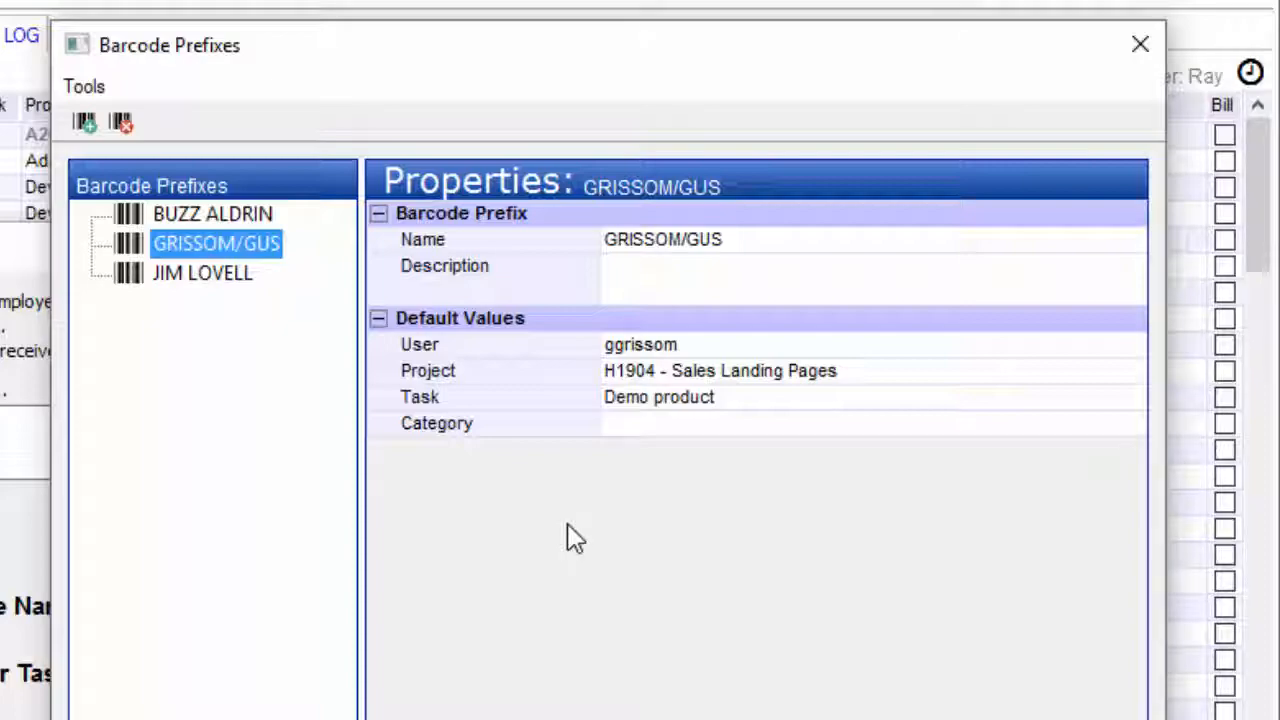
mouse_move(132, 280)
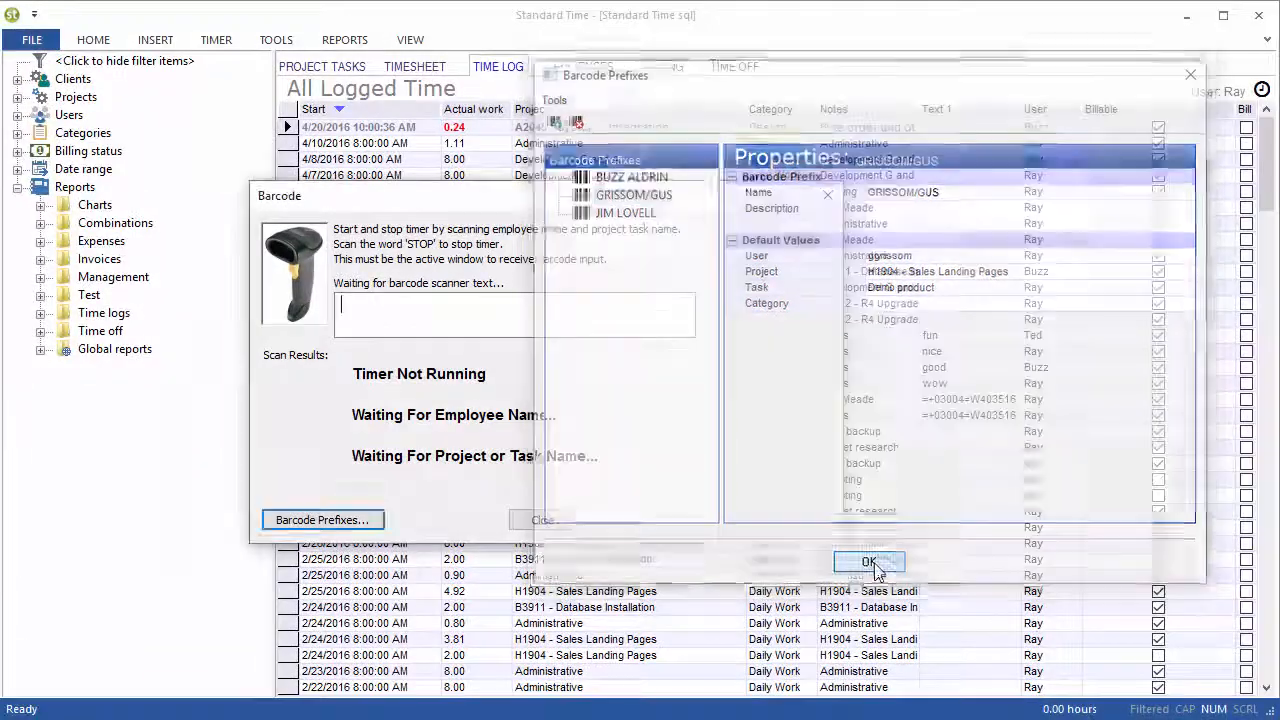
click(868, 560)
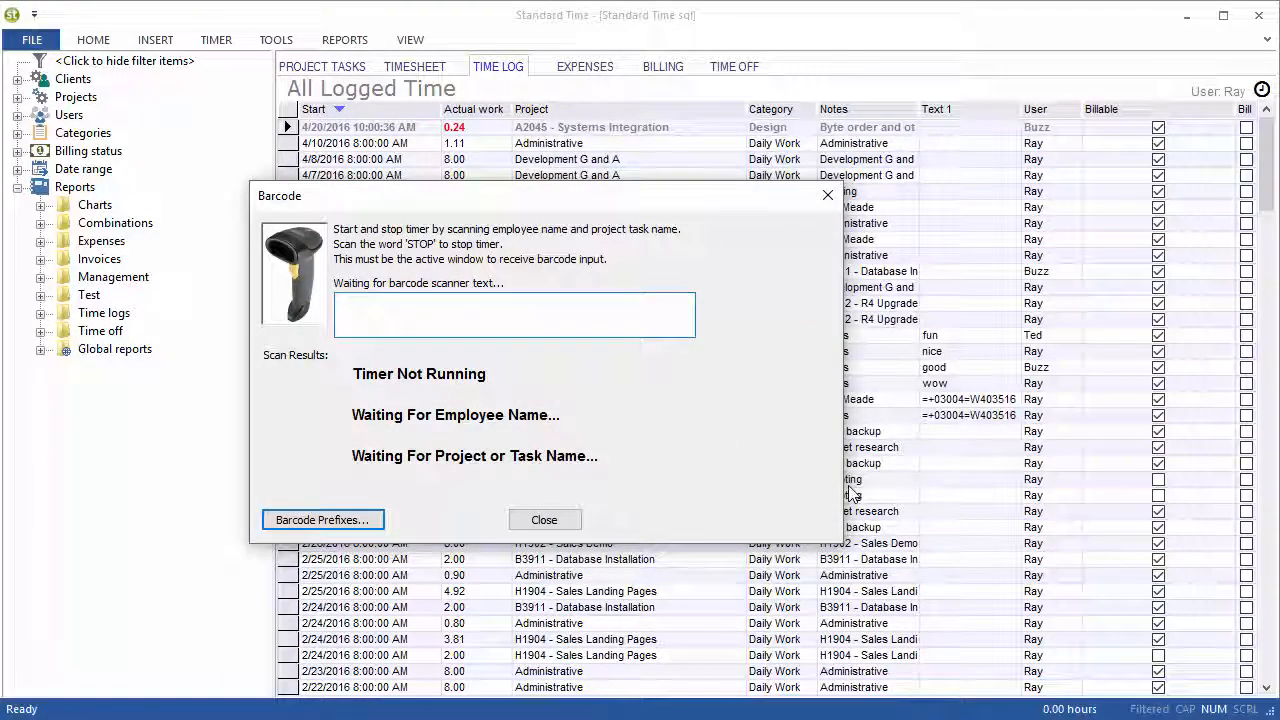